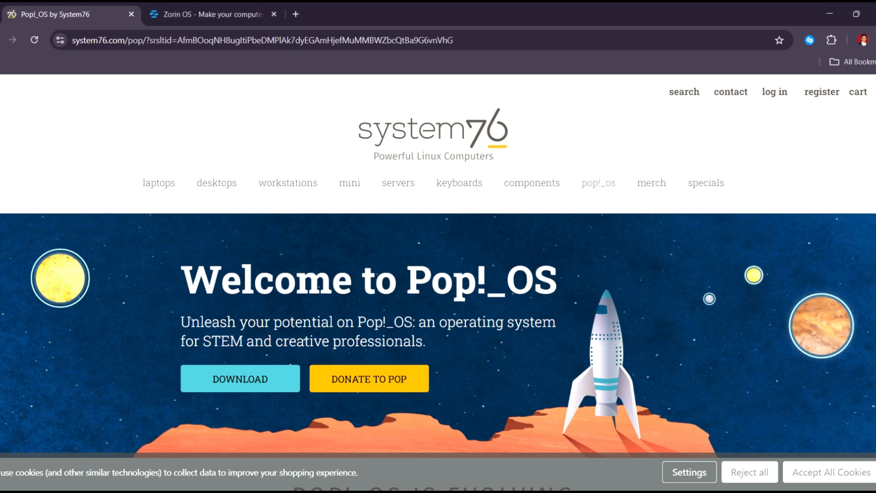
mouse_move(307, 60)
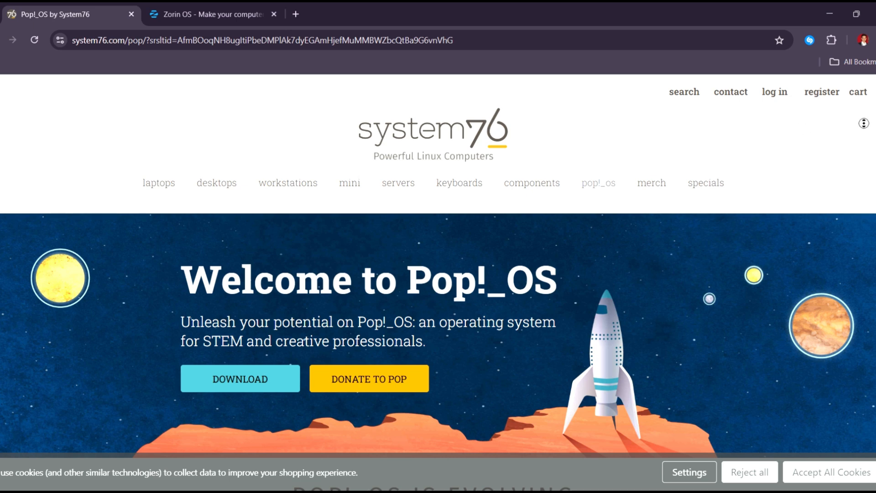
- Scroll the Pop!_OS homepage from the rocket welcome banner down to the 'POP!_OS IS EVOLVING' COSMIC section
scroll("up", 3)
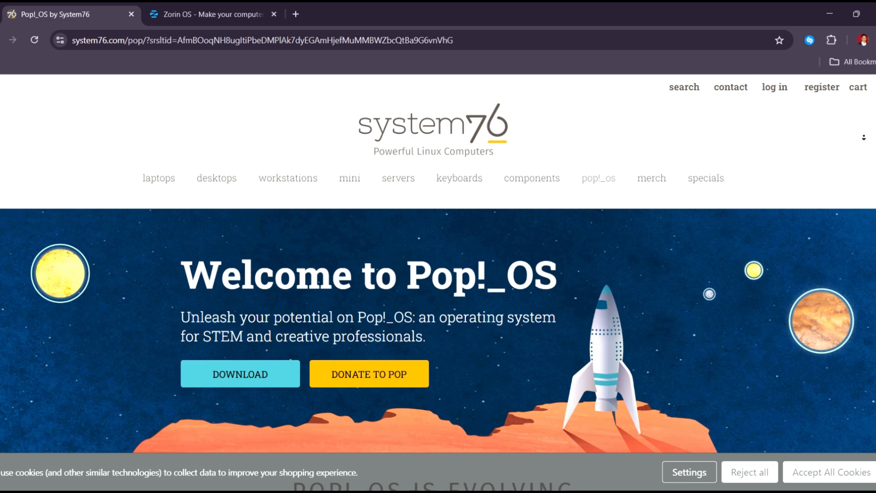
scroll("down", 3)
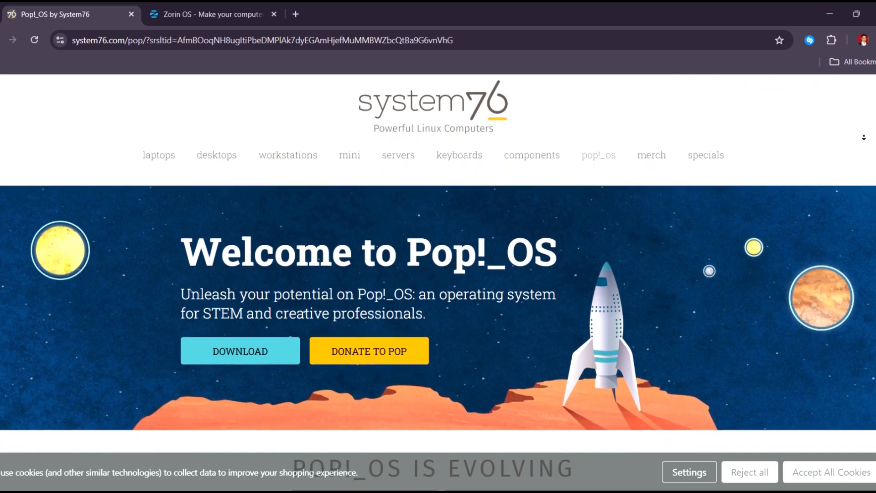
scroll("down", 3)
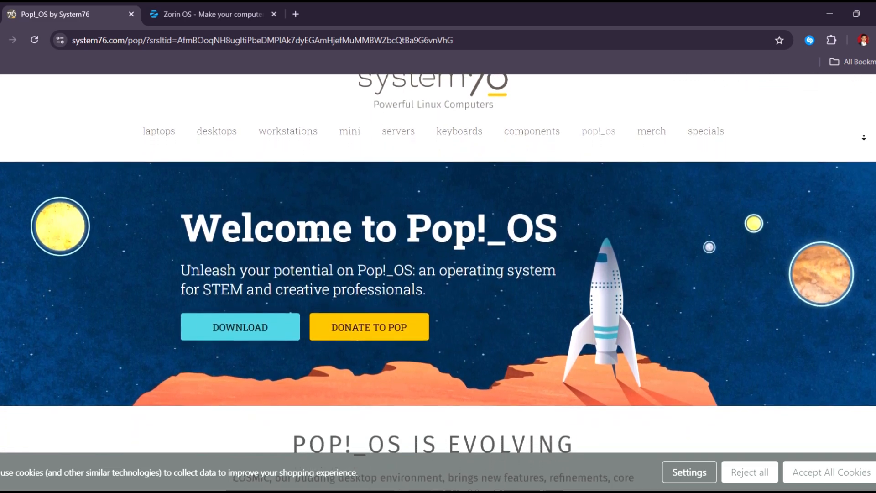
scroll("down", 3)
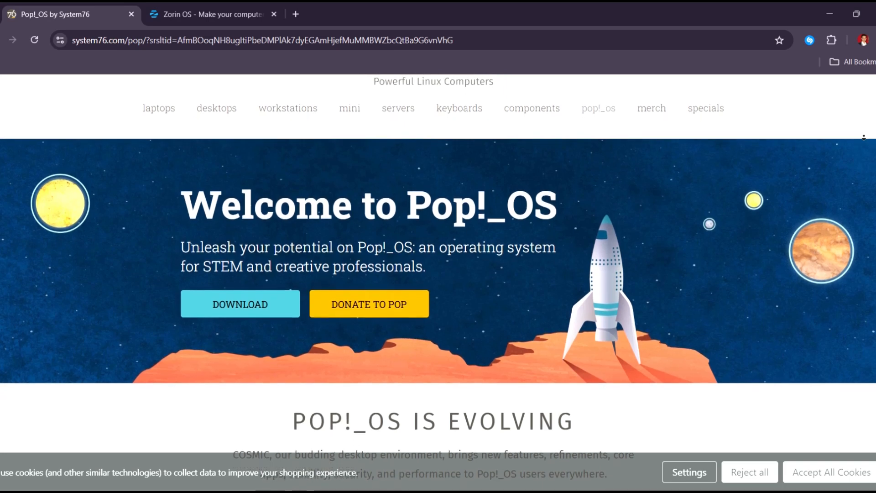
scroll("down", 3)
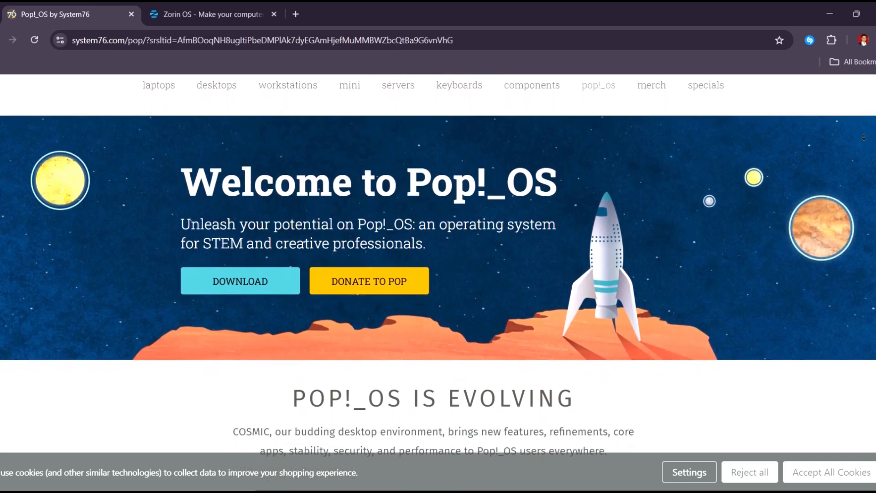
scroll("down", 3)
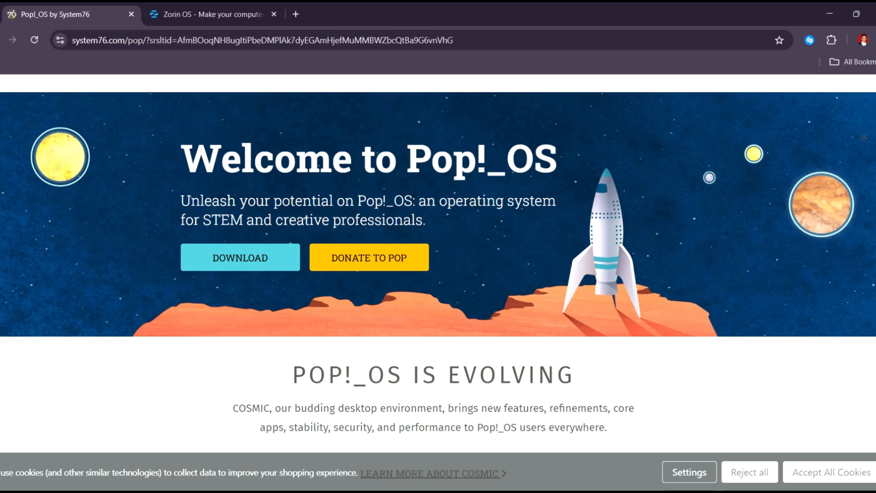
scroll("down", 3)
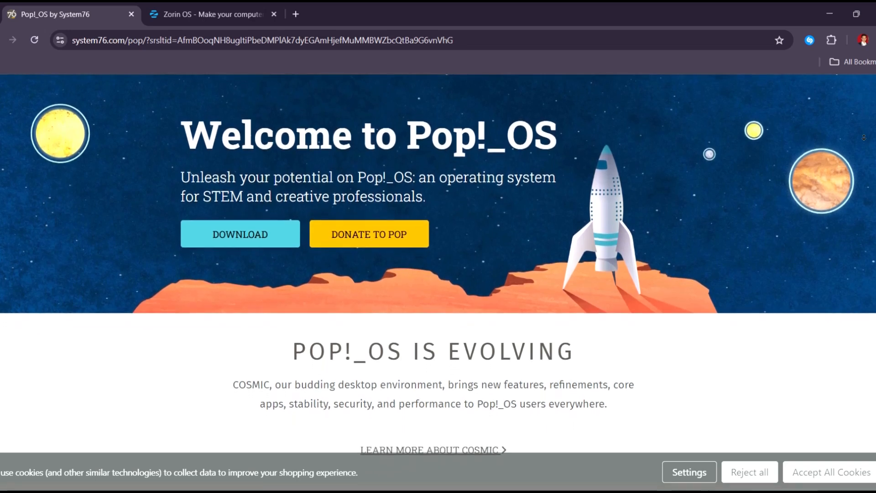
scroll("down", 3)
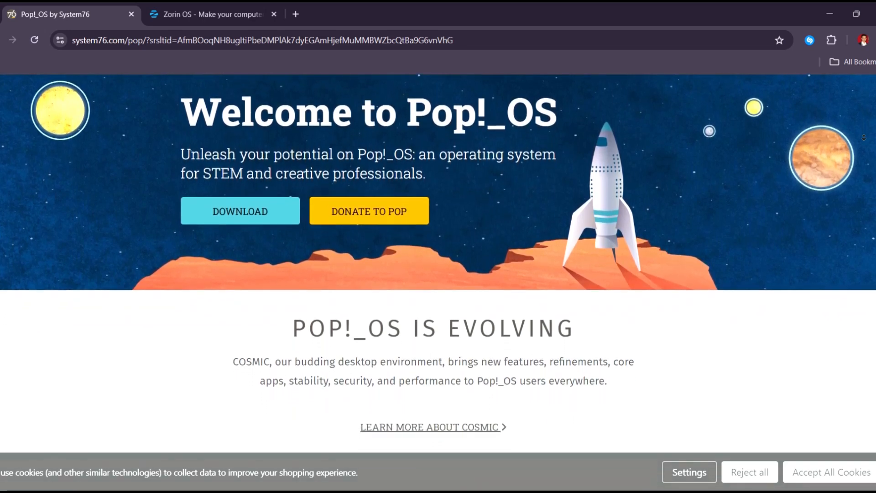
scroll("down", 3)
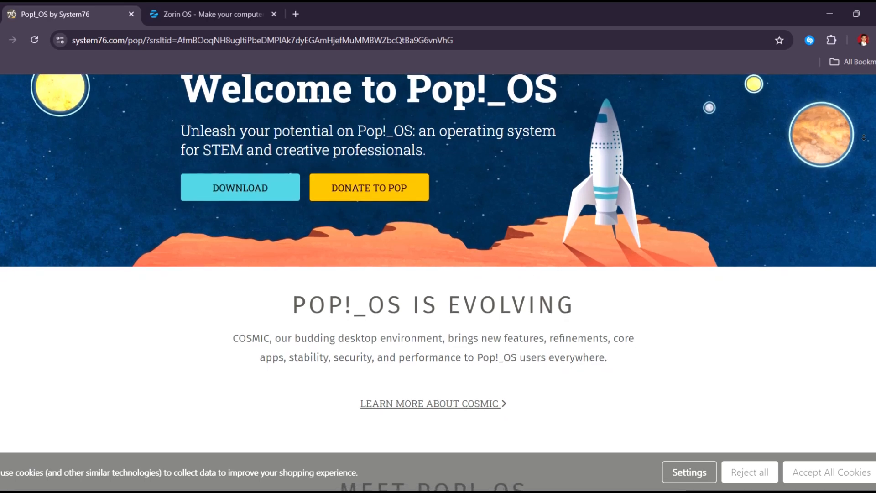
scroll("down", 3)
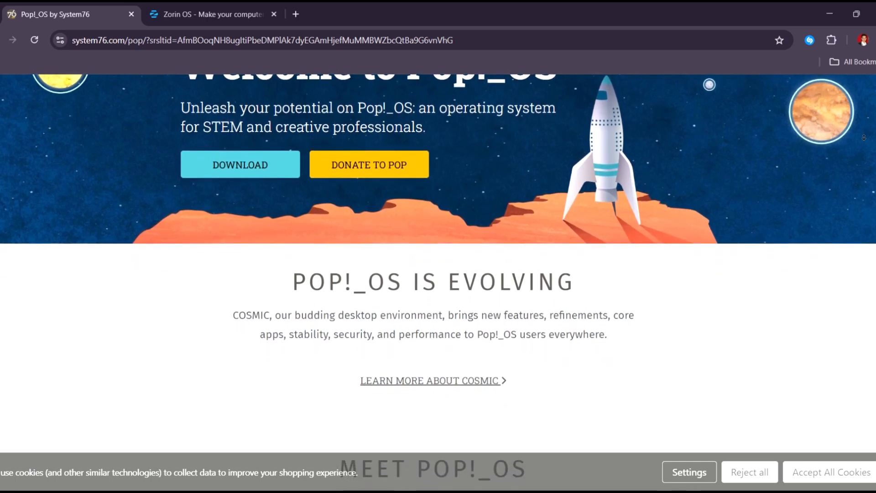
scroll("down", 3)
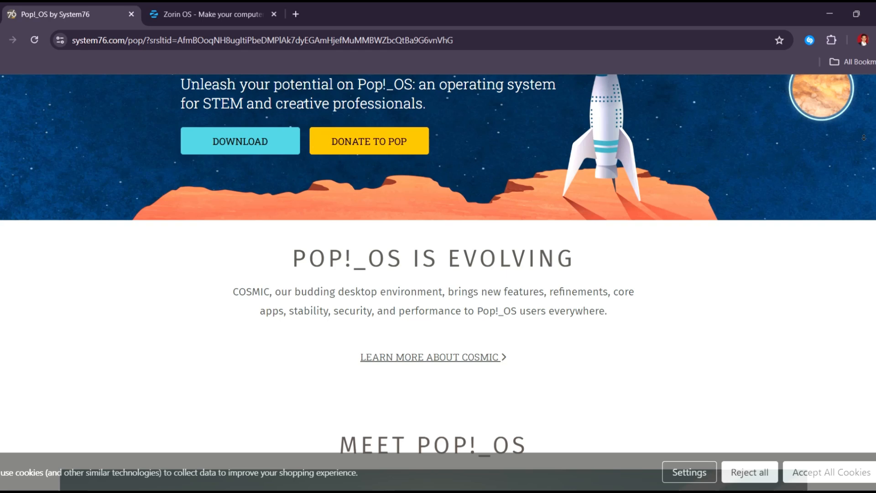
- Switch to the Zorin OS tab and read past the 'Make your computer easier' intro
left_click(212, 15)
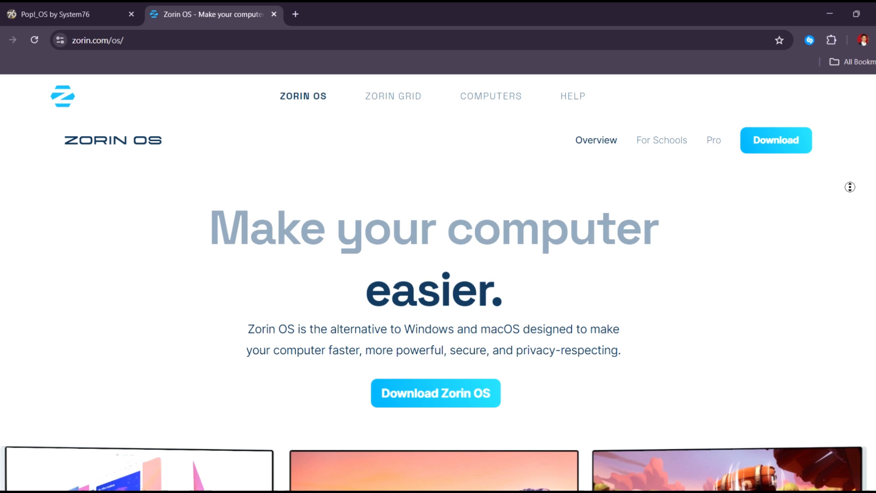
scroll("down", 3)
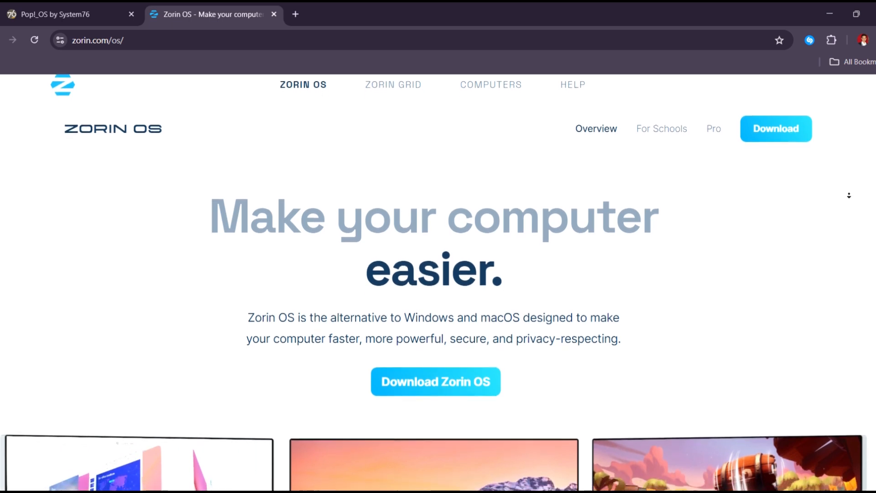
scroll("down", 3)
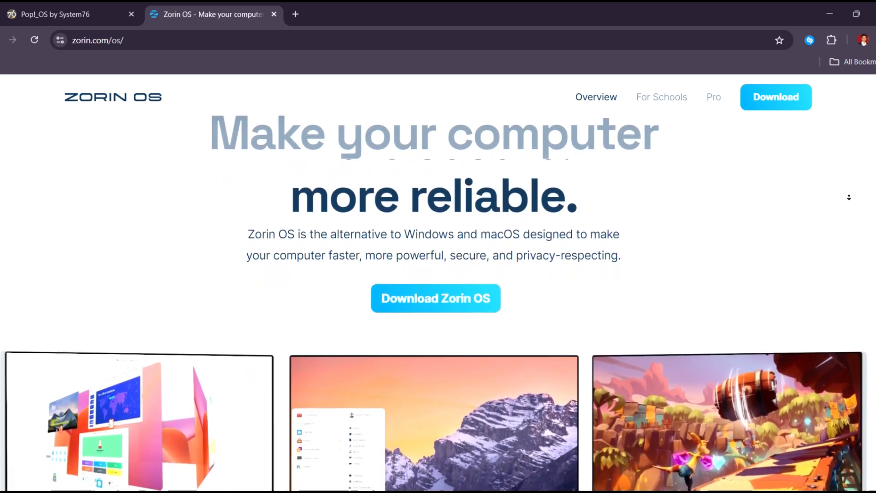
scroll("down", 3)
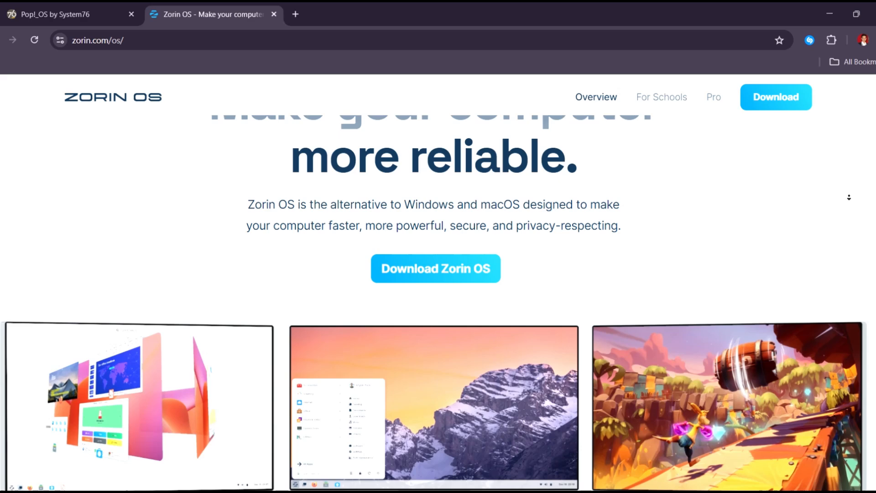
scroll("down", 3)
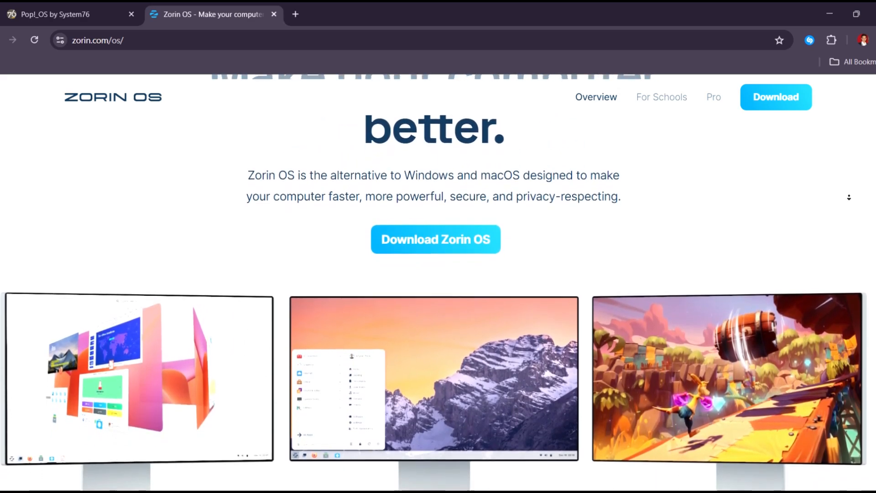
scroll("down", 3)
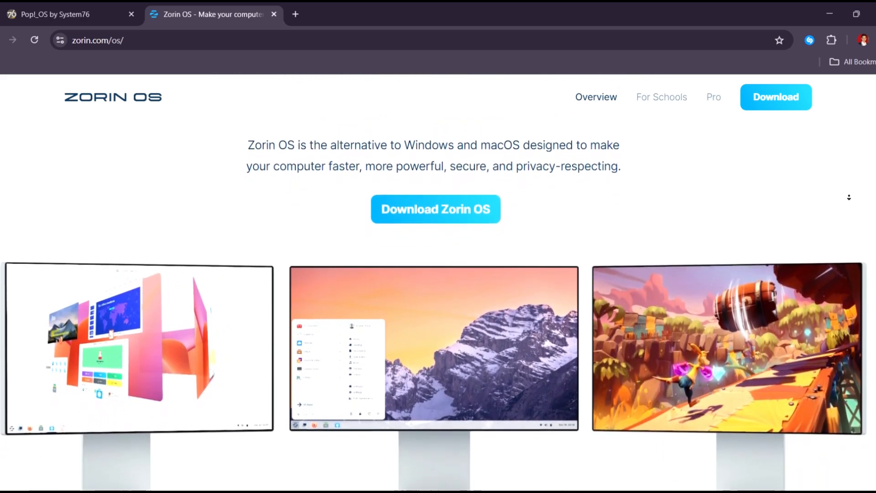
scroll("down", 3)
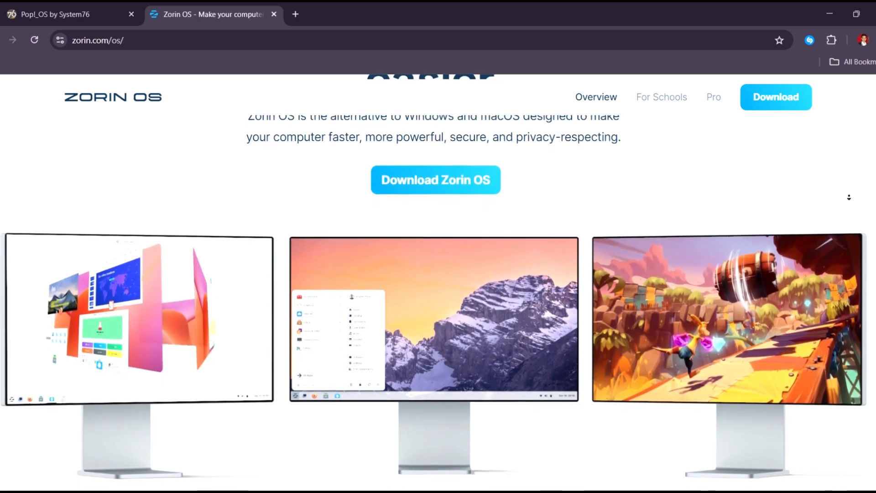
- Continue down the Zorin OS homepage to the three-monitor desktop showcase and press logos
scroll("down", 3)
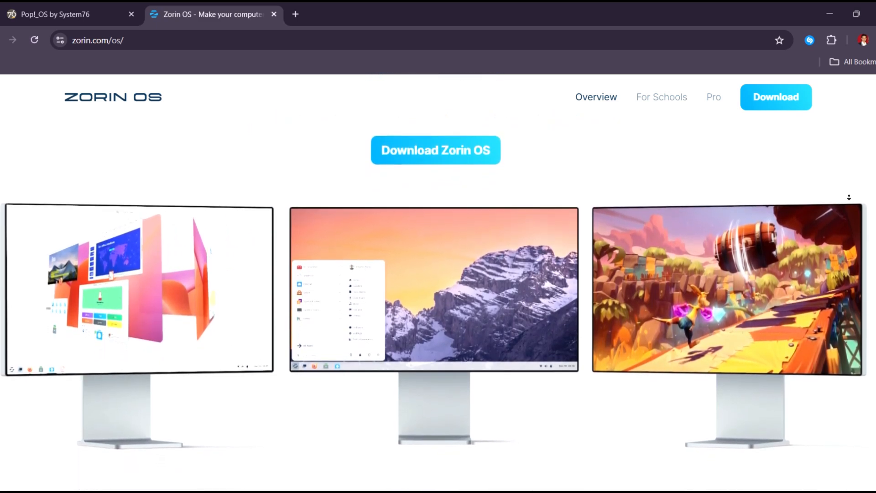
scroll("down", 3)
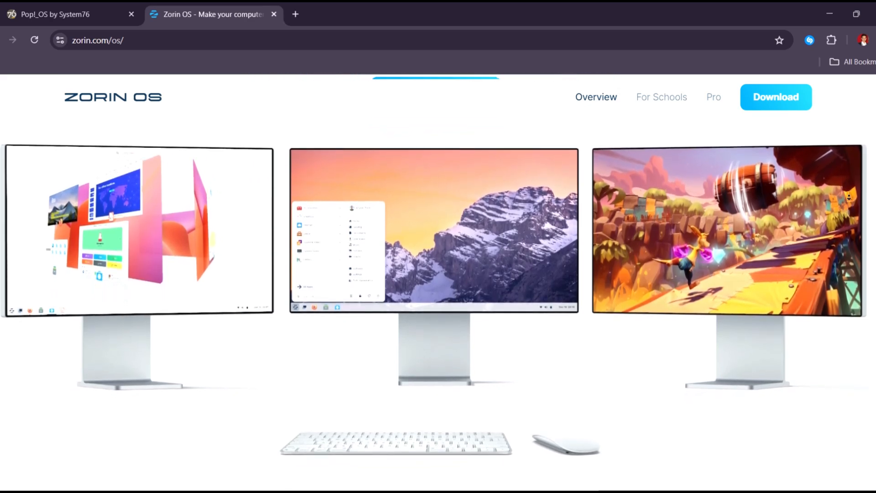
scroll("down", 3)
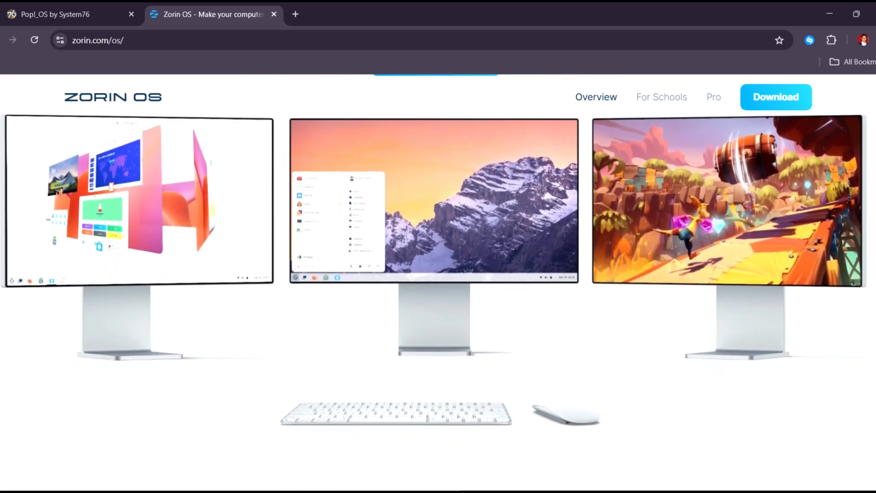
scroll("down", 3)
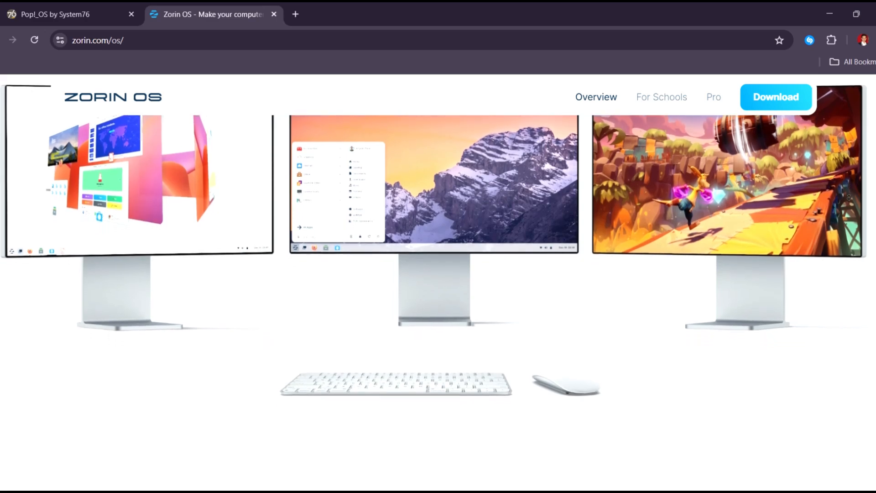
scroll("down", 3)
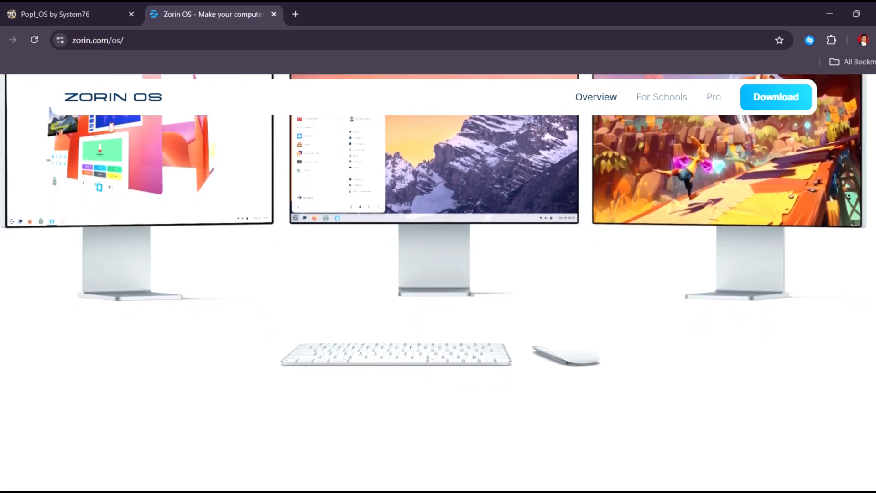
scroll("down", 3)
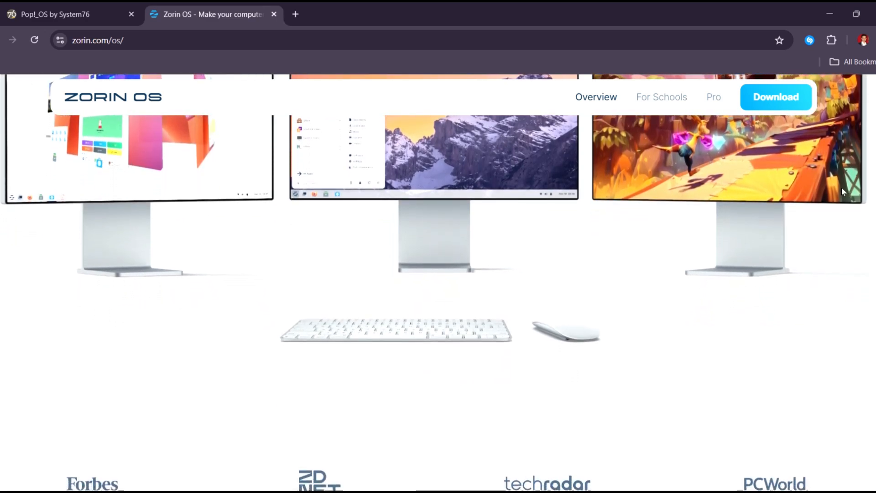